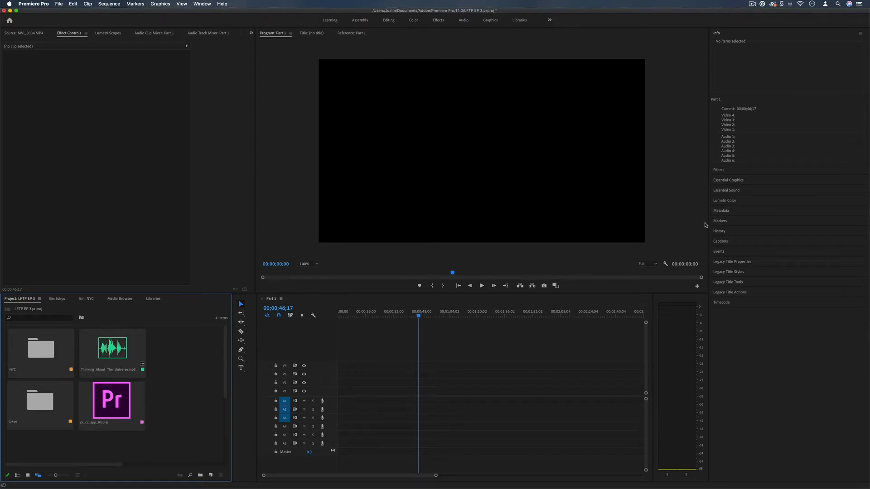
# Open the NYC bin in the Project panel to reveal its stock clips
pyautogui.click(112, 347)
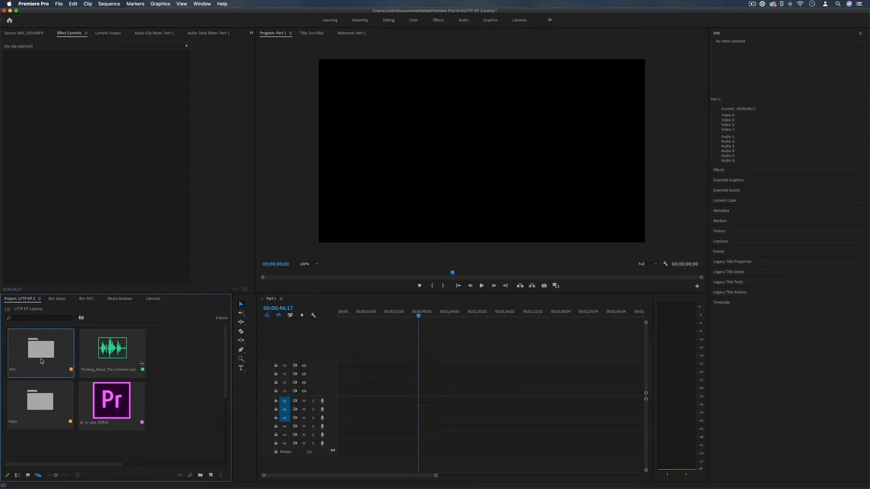
pyautogui.click(39, 401)
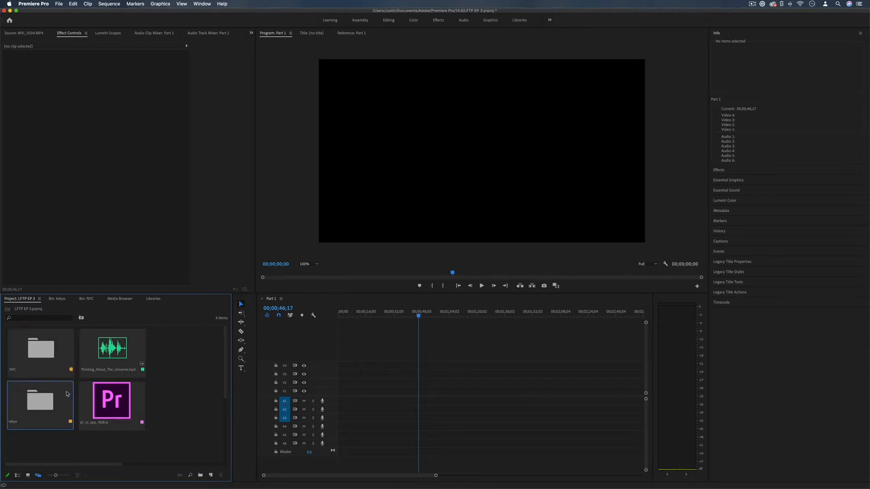
pyautogui.click(39, 350)
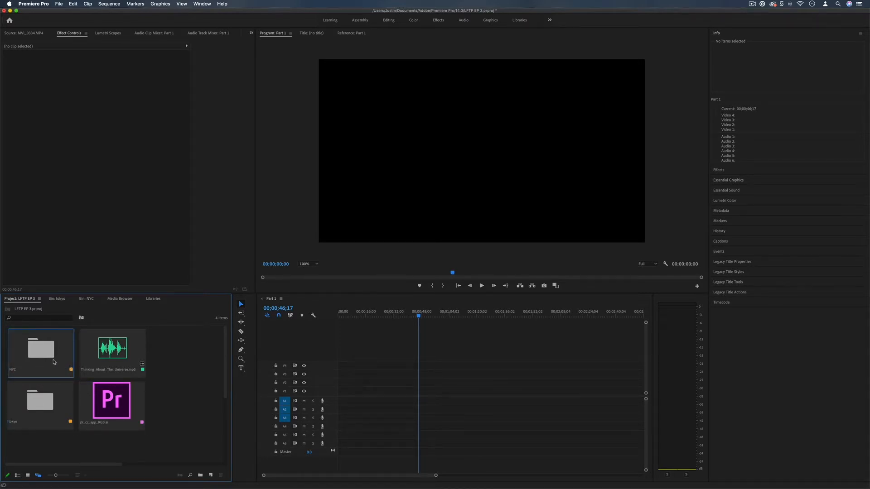
pyautogui.click(41, 349)
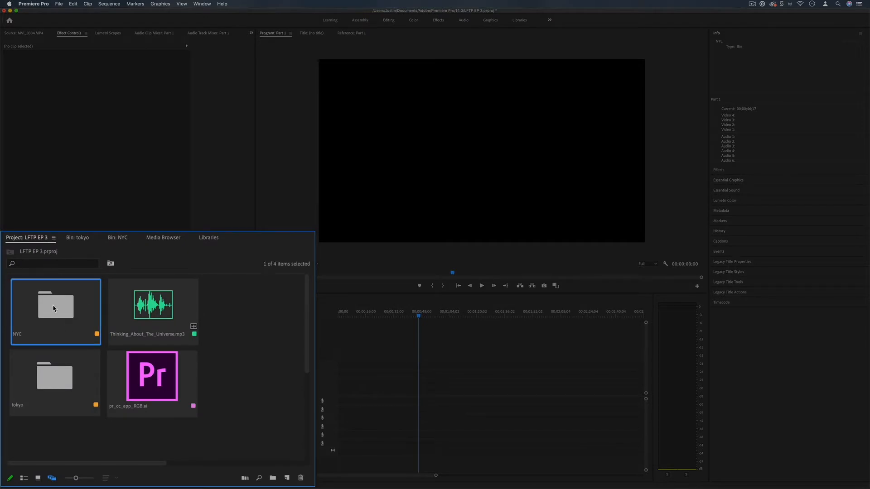
pyautogui.doubleClick(56, 306)
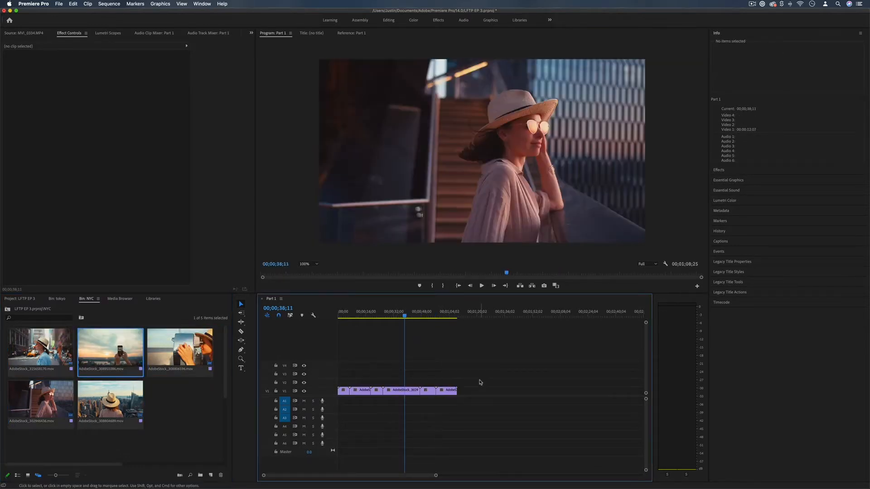
# Place the NYC clips on V1 and reposition them with gaps, previewing the skyline clip
pyautogui.click(446, 391)
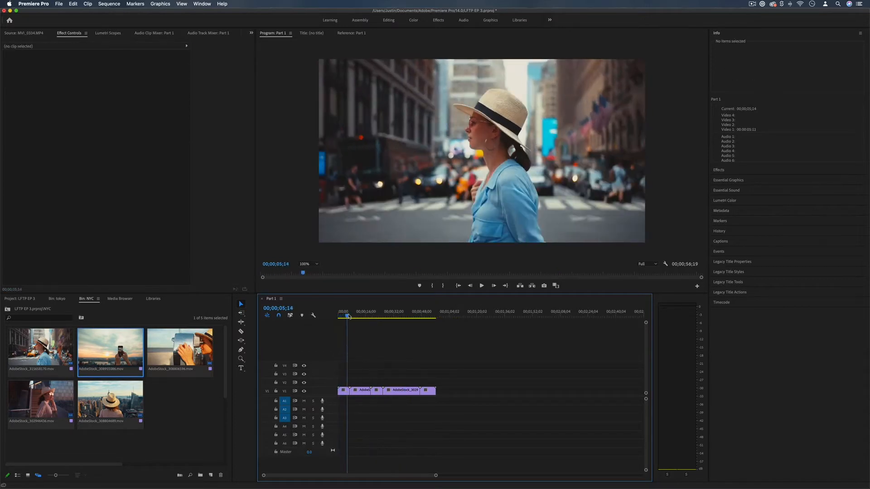
pyautogui.click(354, 311)
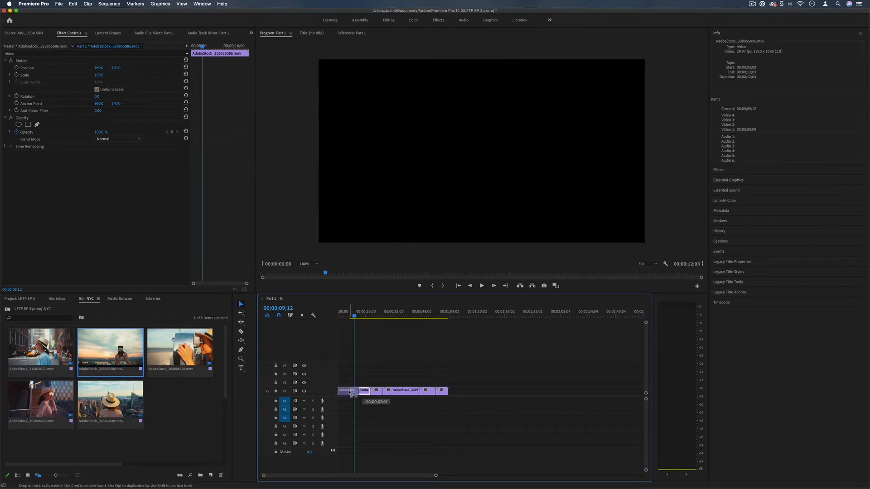
pyautogui.click(382, 316)
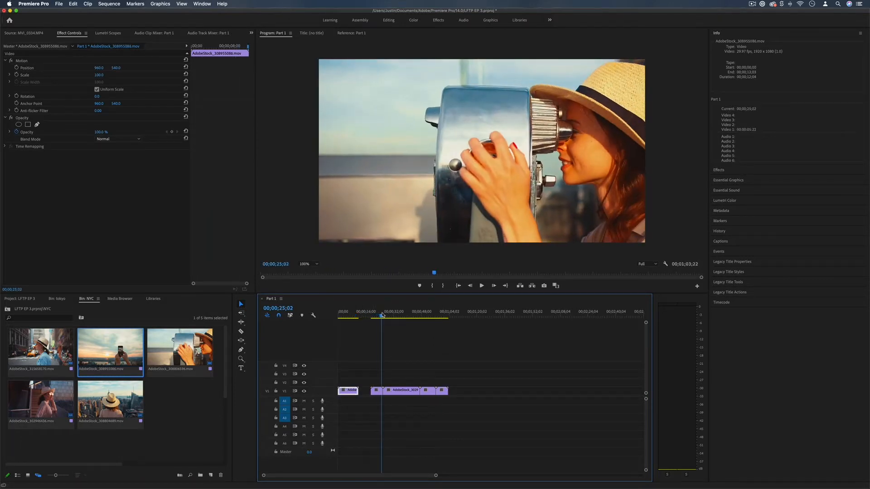
pyautogui.click(409, 315)
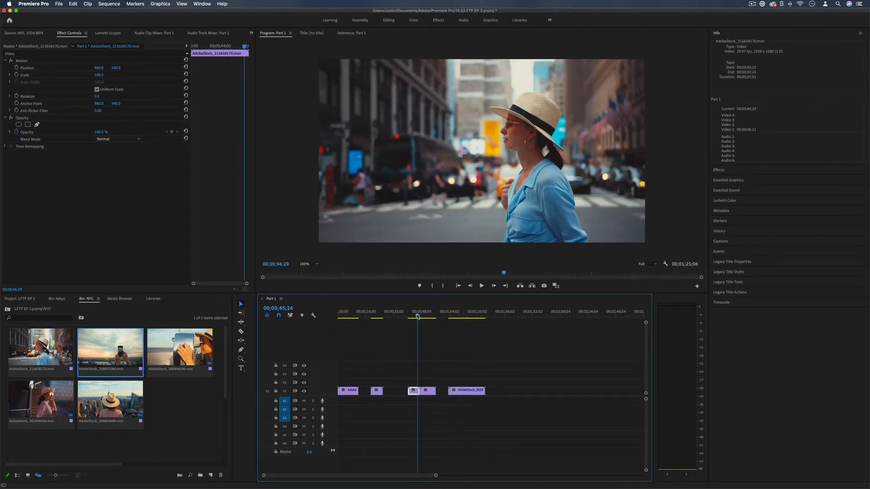
pyautogui.click(423, 316)
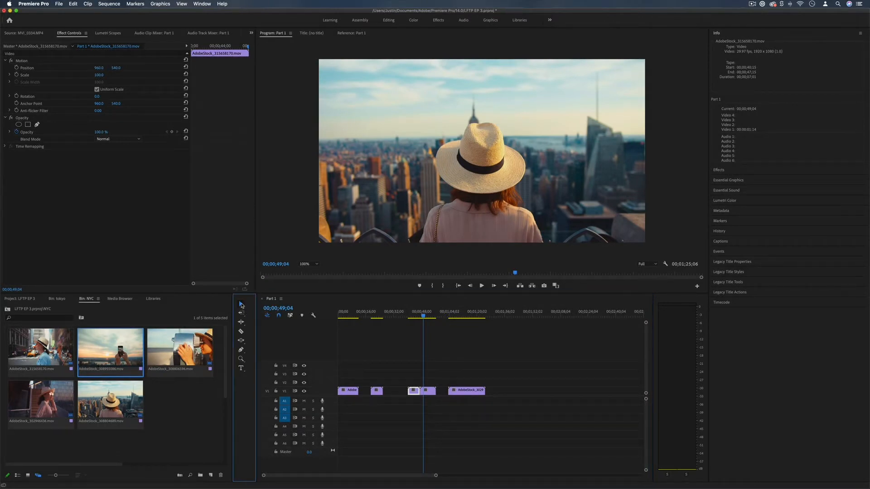
pyautogui.moveTo(241, 305)
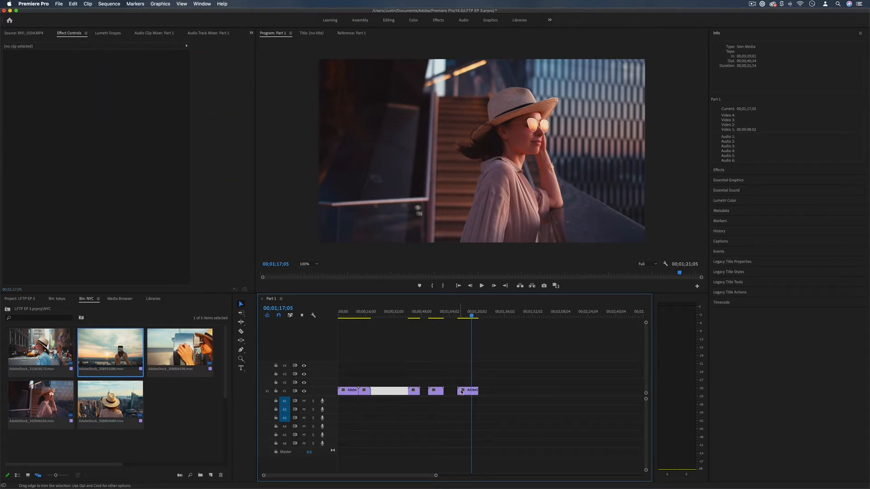
# Close the gaps so the NYC clips run end to end for about 44 seconds
pyautogui.click(461, 311)
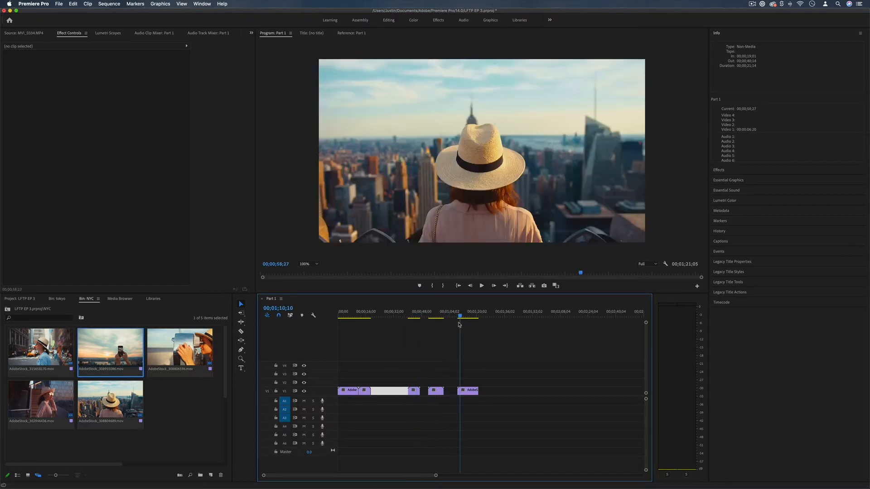
pyautogui.click(379, 311)
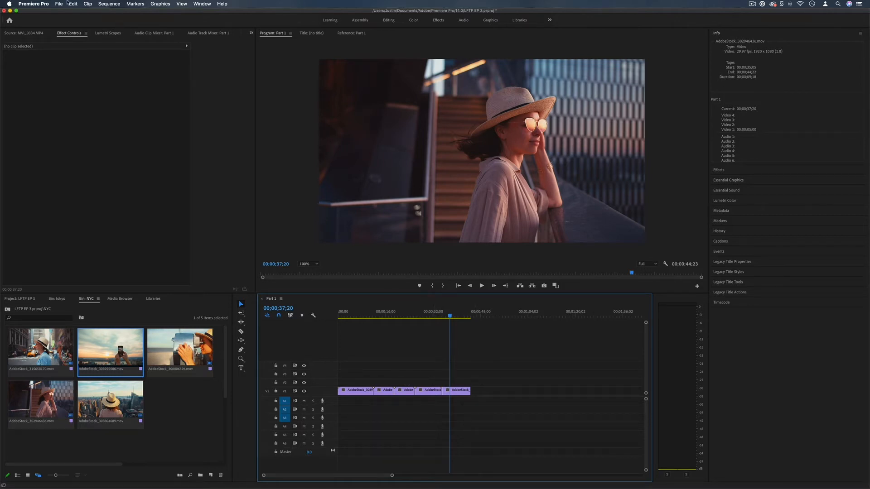
pyautogui.click(61, 5)
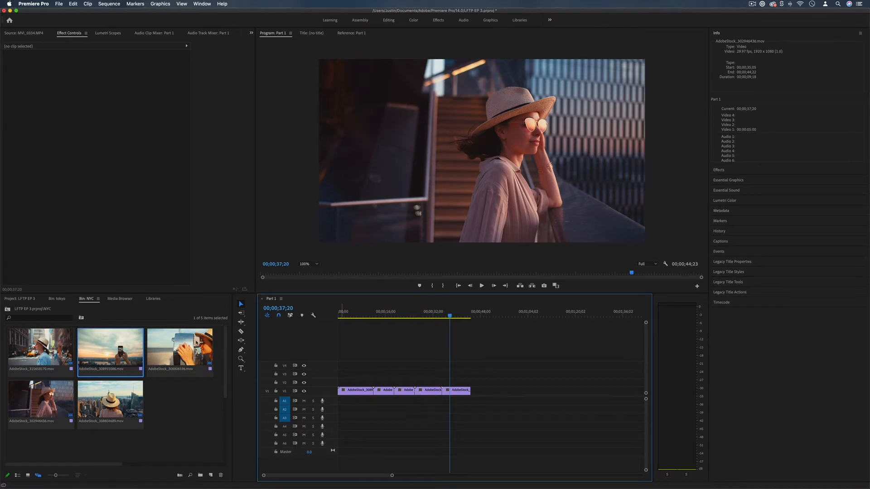
# Add Thinking_About_The_Universe.mp3 from the root bin onto audio track A1 under the clips
pyautogui.click(19, 299)
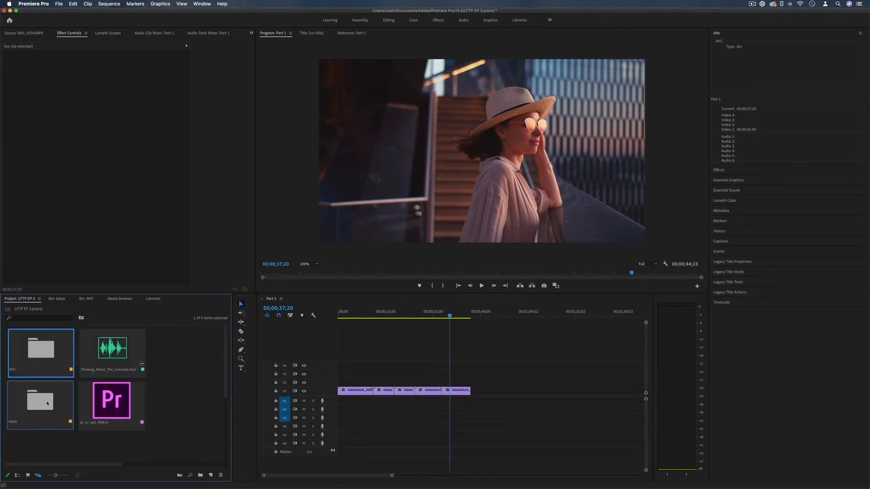
pyautogui.click(113, 353)
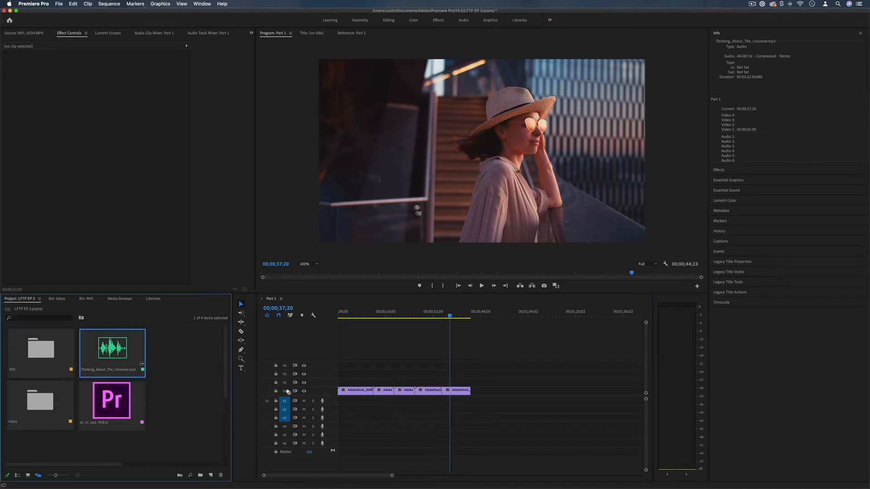
pyautogui.click(387, 390)
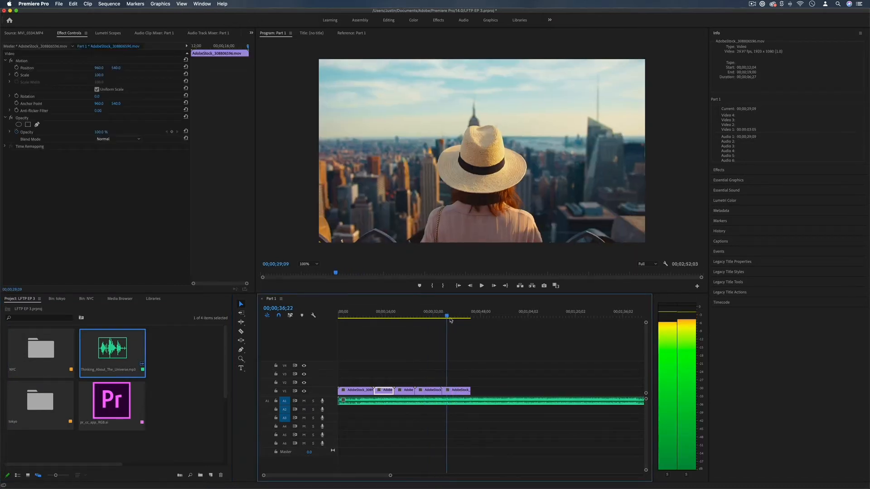
pyautogui.click(380, 315)
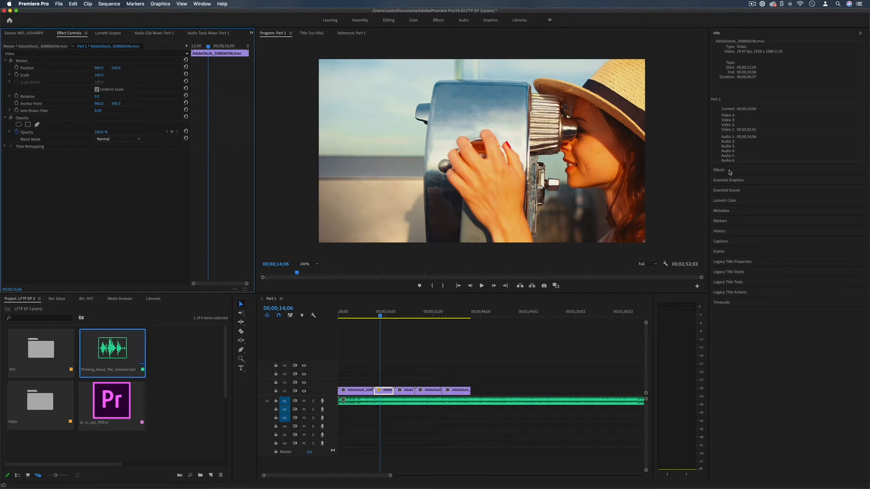
# Apply Gaussian Blur with blurriness 71 to the clip of the woman at the viewer
pyautogui.click(719, 170)
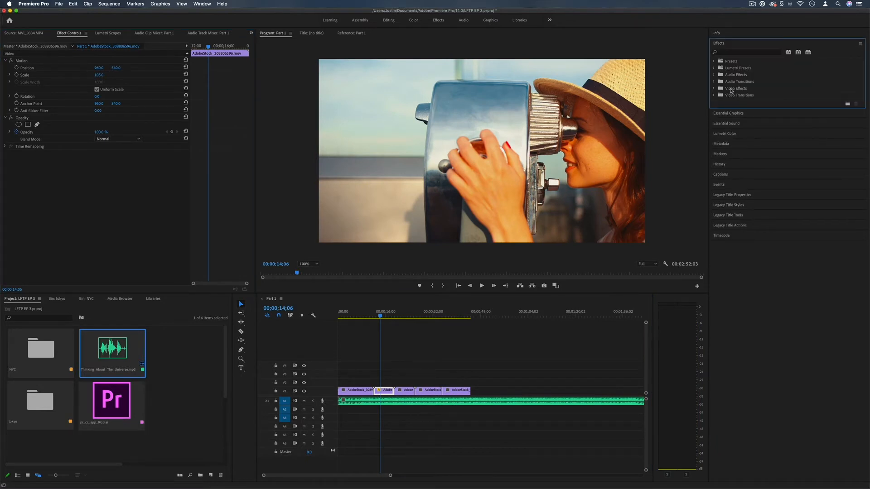
pyautogui.moveTo(715, 91)
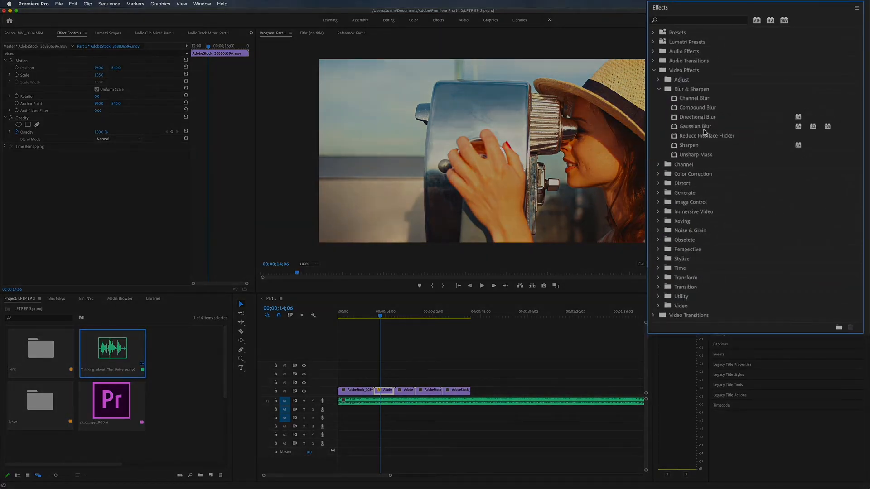
pyautogui.doubleClick(693, 126)
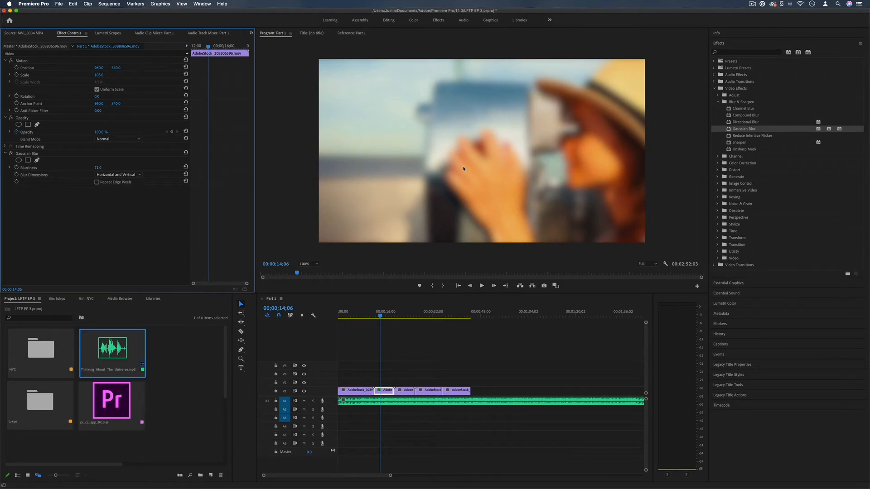
pyautogui.click(715, 88)
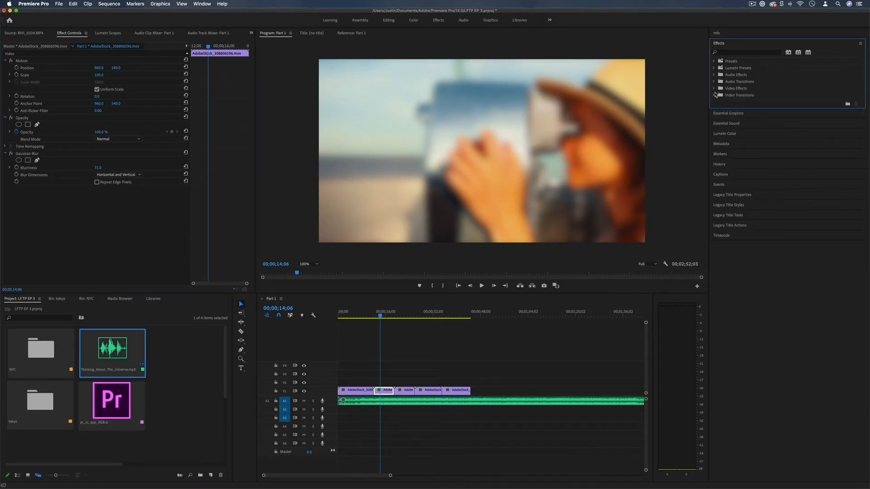
# Apply default dissolve transitions to all edit points between the clips
pyautogui.click(718, 96)
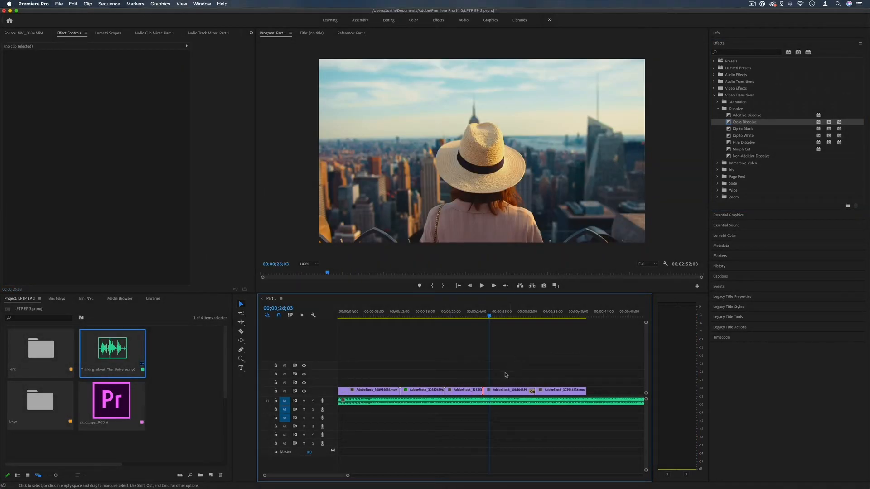
pyautogui.rightClick(488, 389)
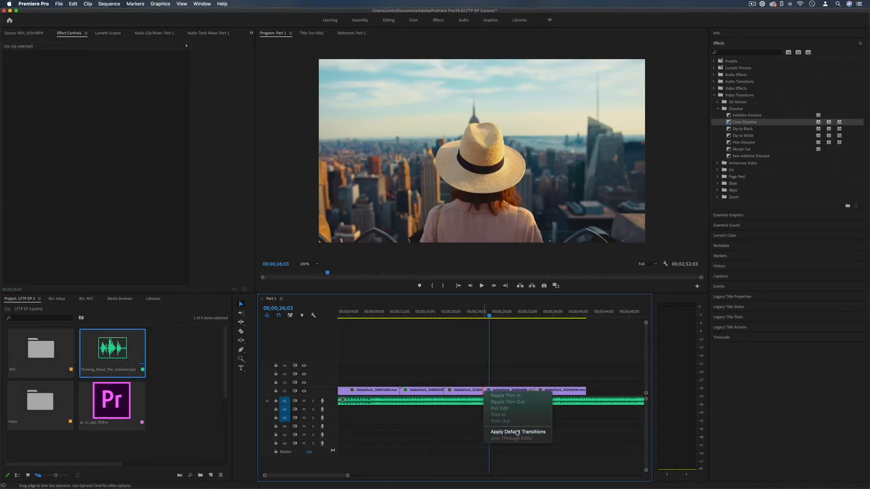
pyautogui.click(518, 431)
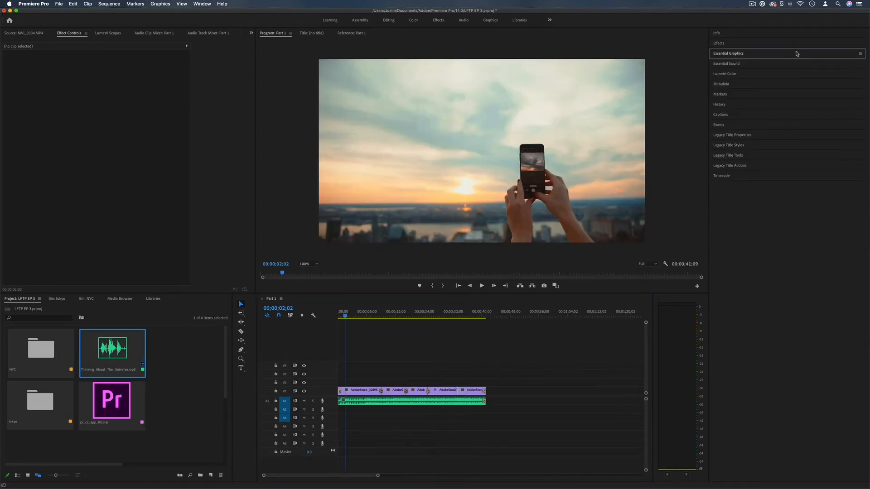
# Add the Angled Image Caption template over the opening clip reading 'NEW YORK CITY VLOG'
pyautogui.click(728, 54)
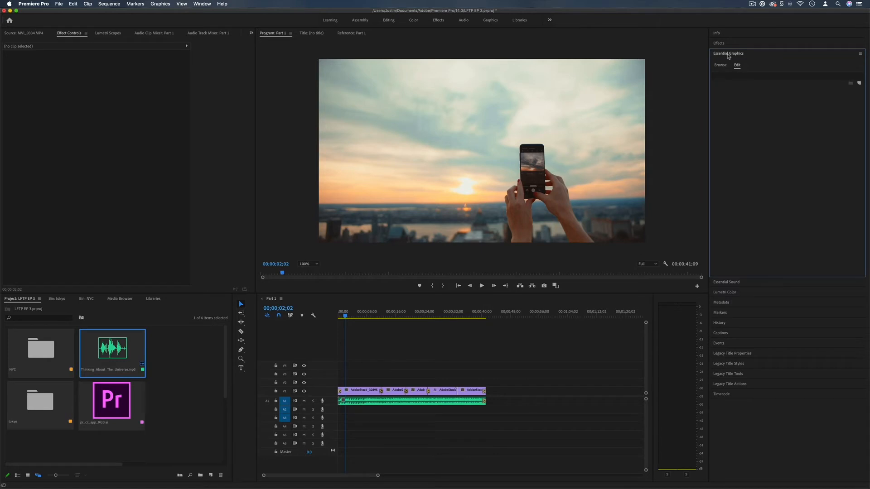
pyautogui.click(719, 65)
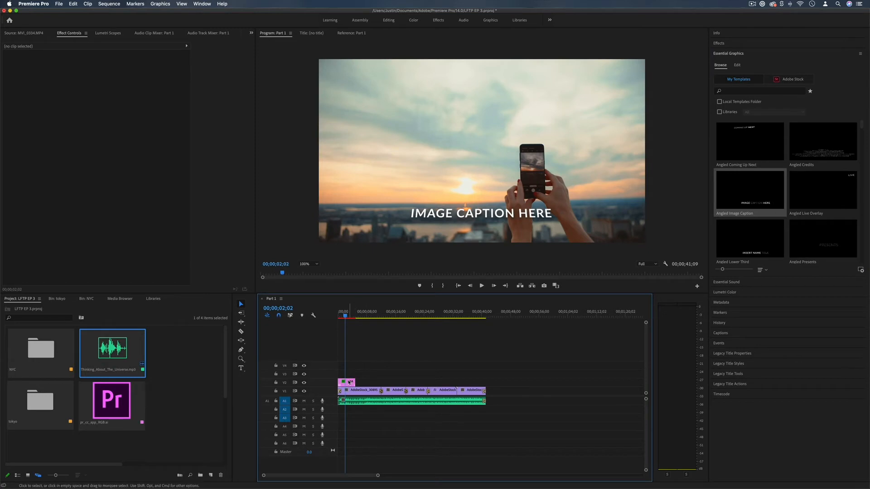
pyautogui.click(347, 382)
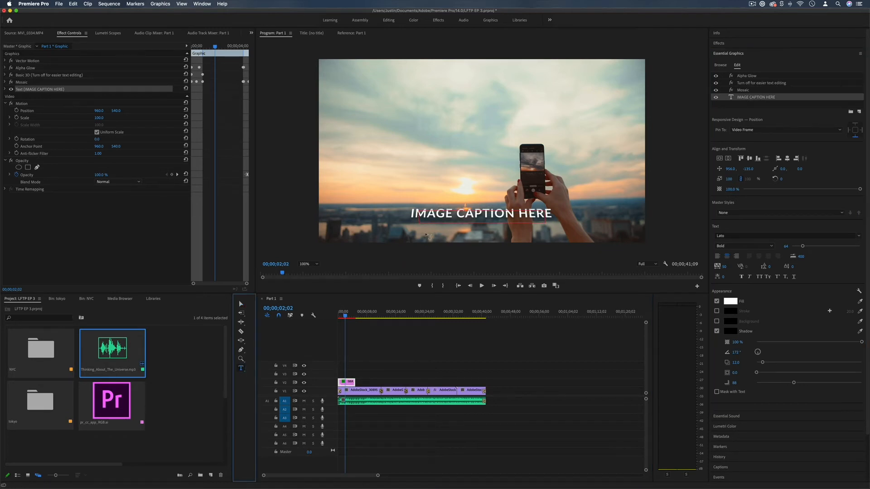
pyautogui.write('NEW YORK CITY VLOG')
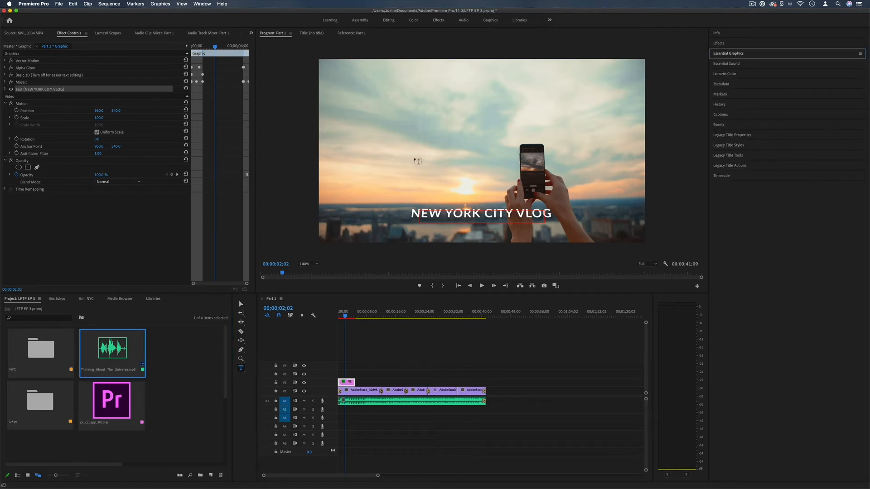
pyautogui.moveTo(333, 305)
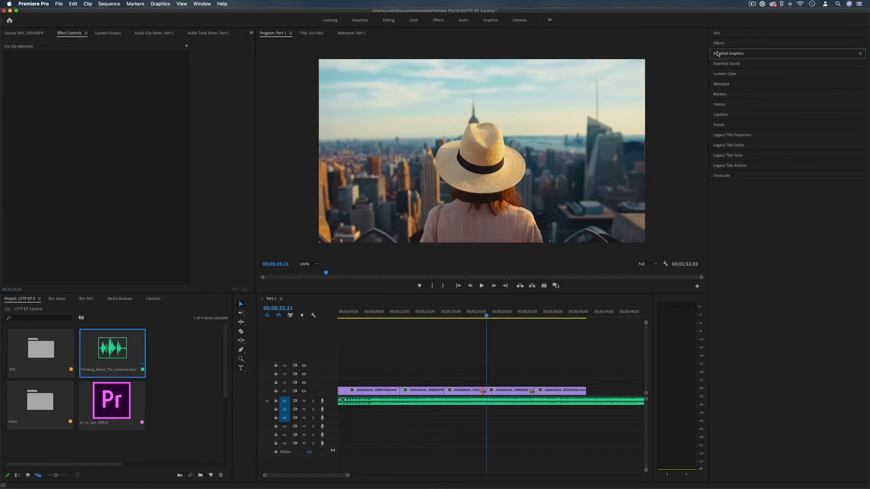
# Adjust the skyline clip's Exposure, Shadows, Whites and Saturation in Lumetri Basic Correction
pyautogui.click(723, 74)
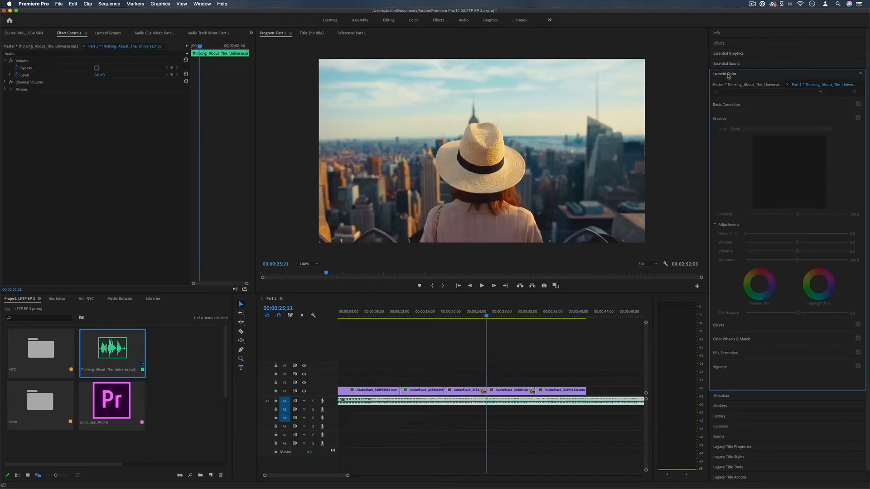
pyautogui.click(508, 390)
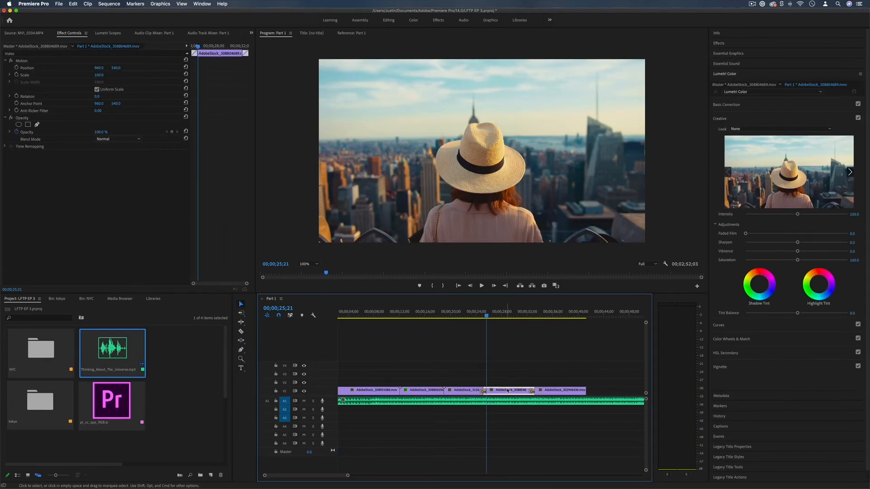
pyautogui.click(727, 104)
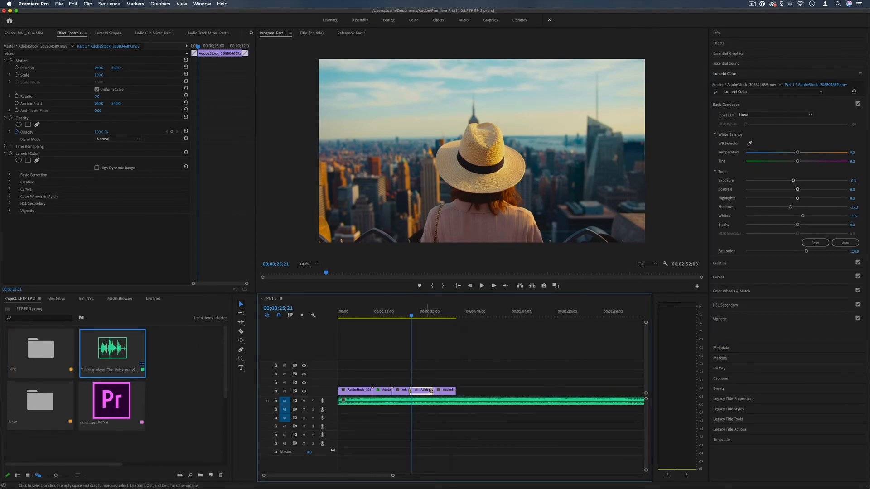
pyautogui.click(470, 311)
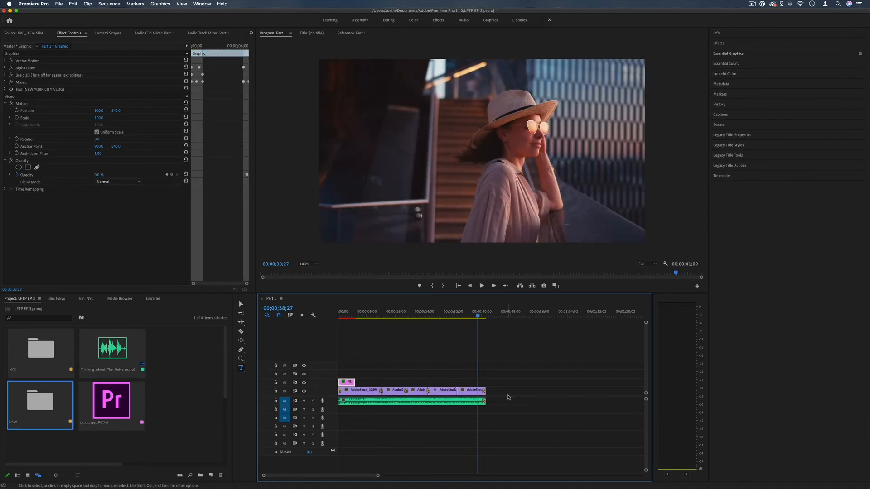
# Export the sequence as Part 1.mp4 with the YouTube 1080p Full HD preset
pyautogui.click(58, 3)
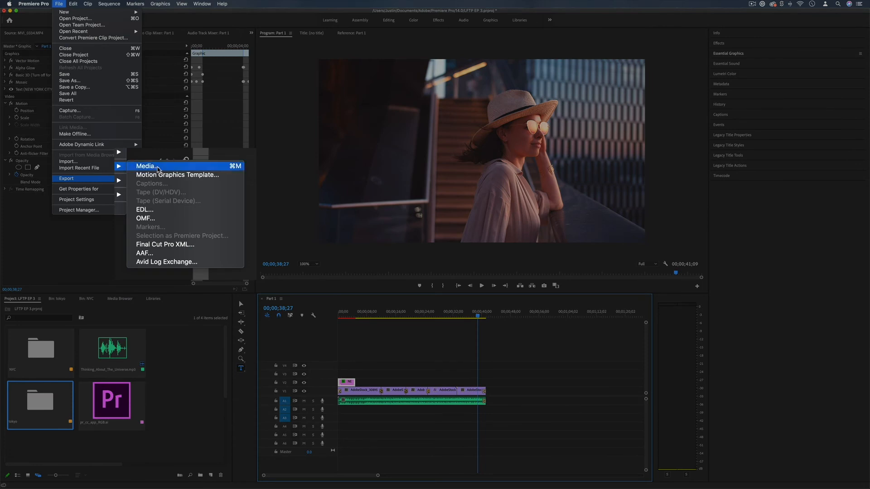
pyautogui.click(145, 166)
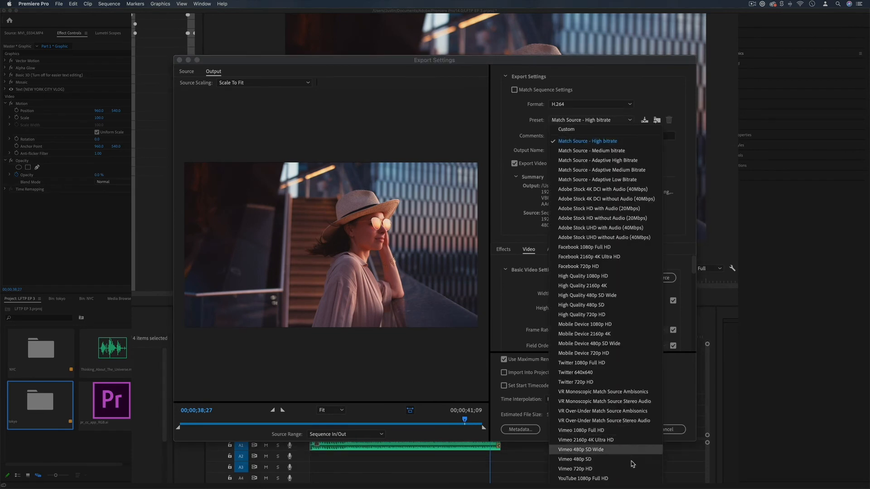
pyautogui.click(583, 479)
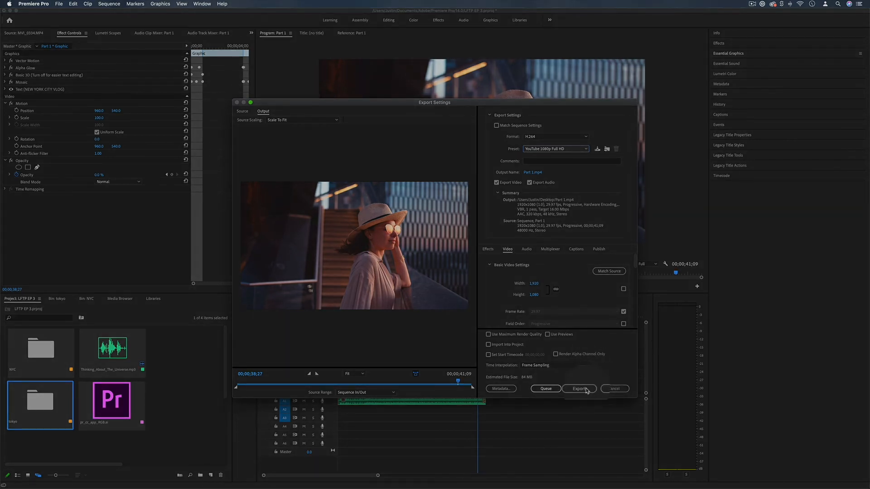
pyautogui.click(580, 389)
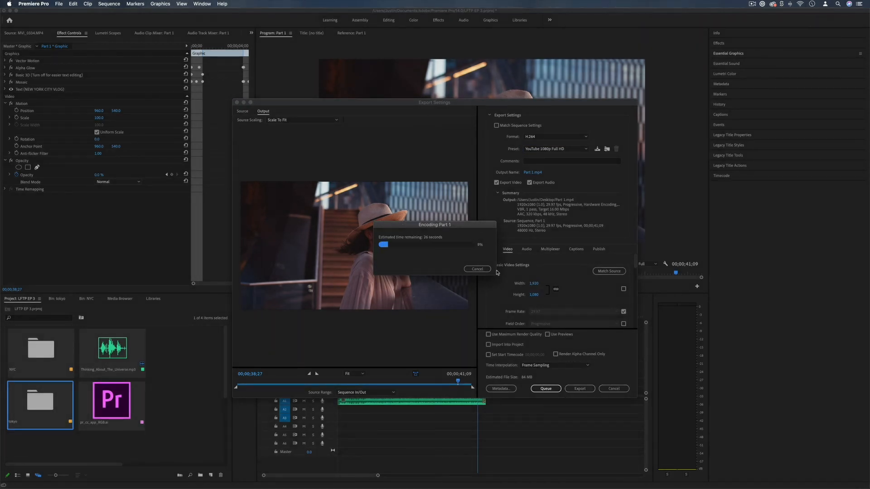
pyautogui.click(477, 269)
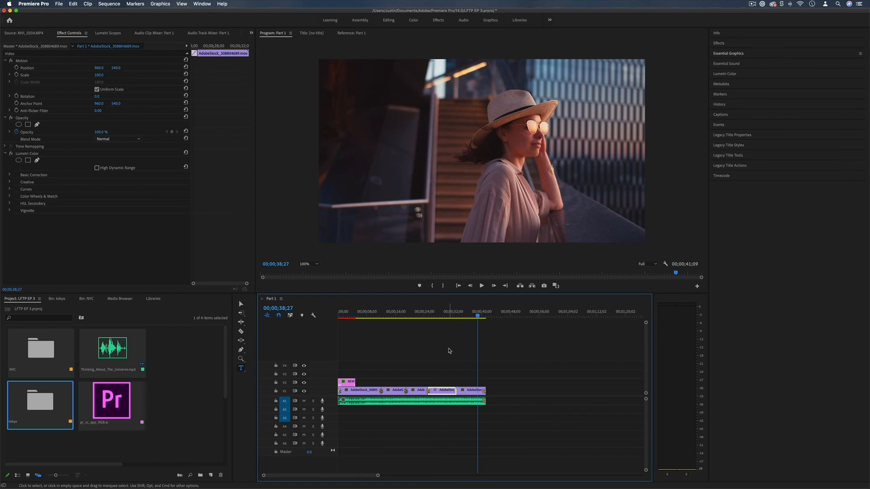
pyautogui.click(416, 317)
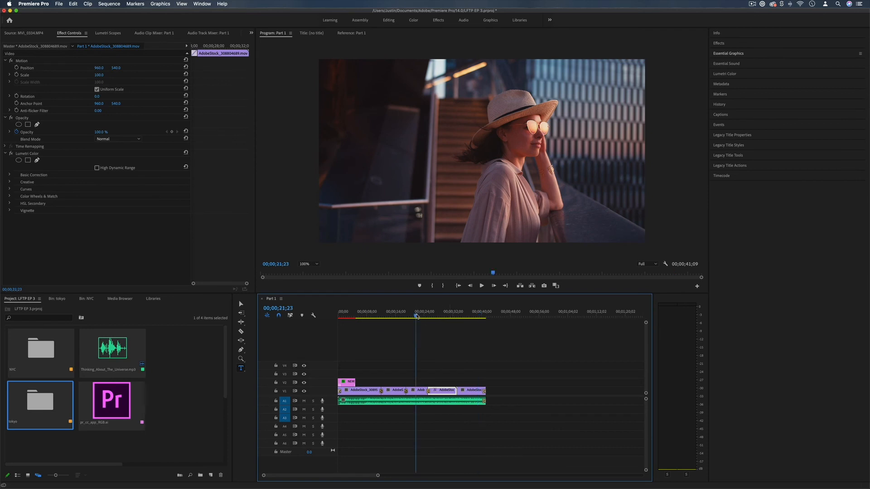